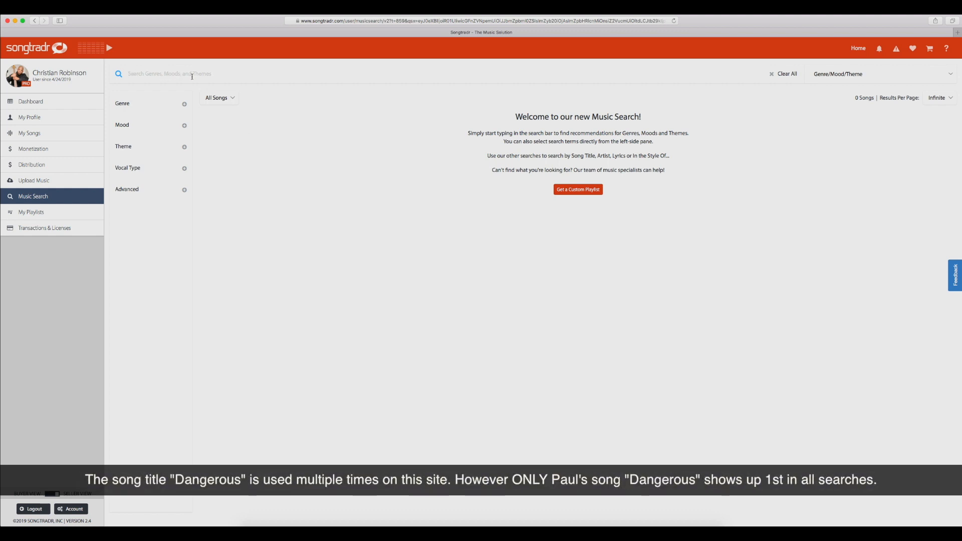
# Search 'Dangerous' by Song Title, listing Paul Wiltshire's version first of 204 songs.
pyautogui.write('Dangerous')
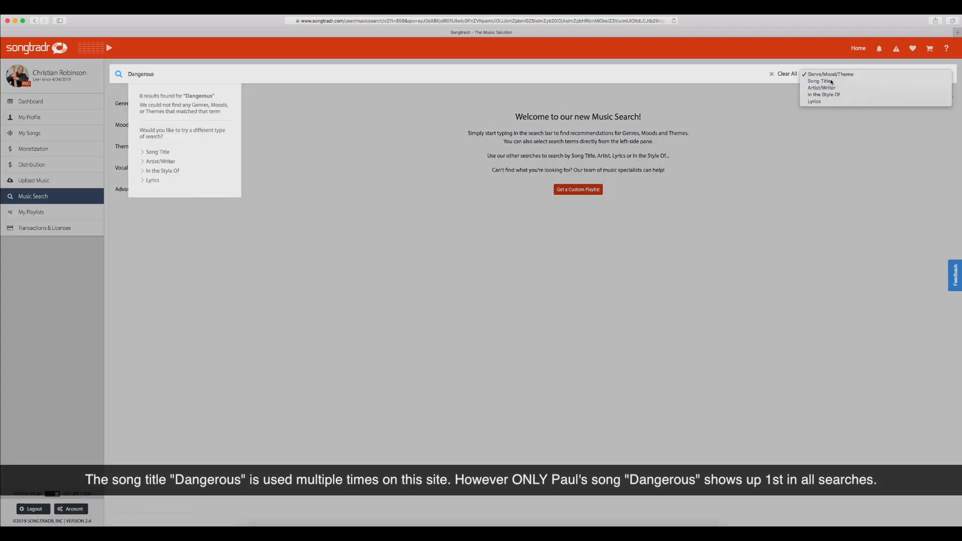
pyautogui.click(818, 81)
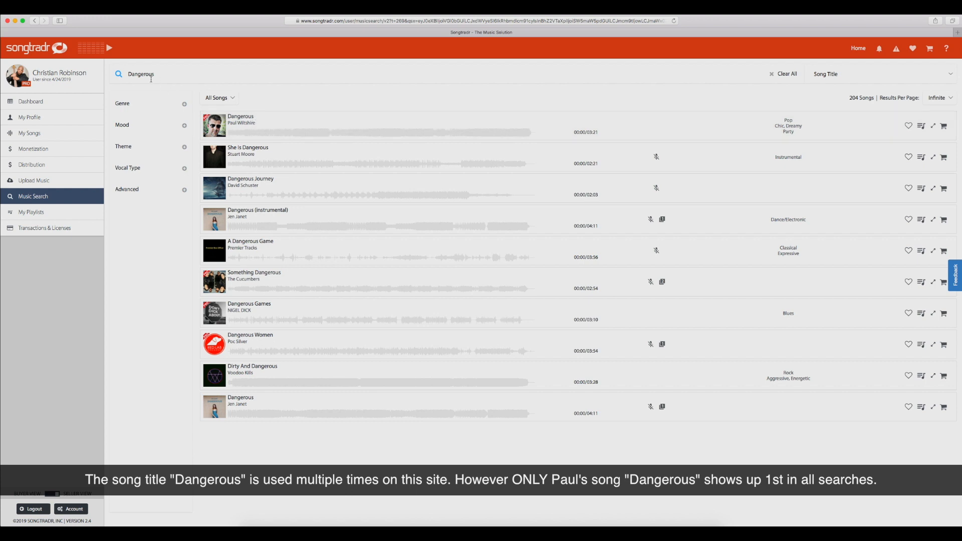
pyautogui.moveTo(250, 386)
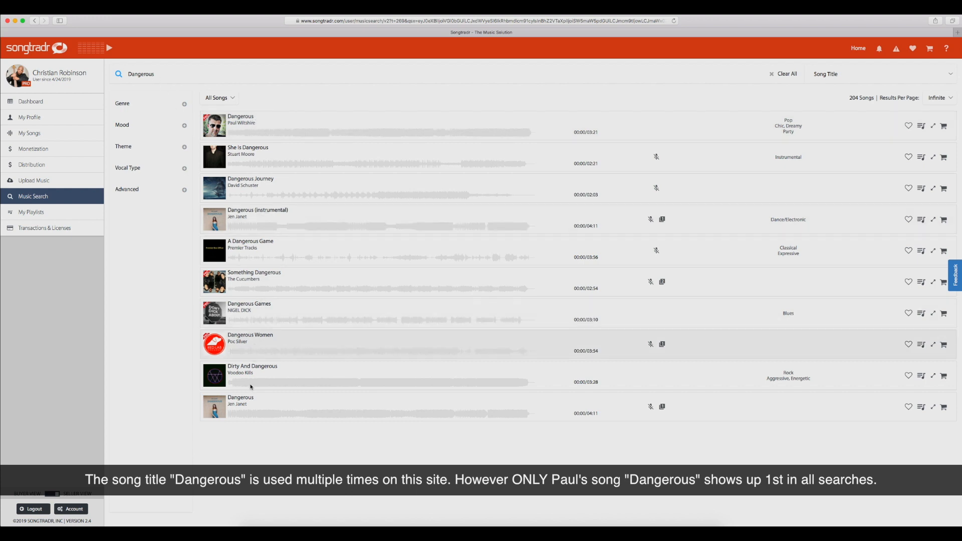
pyautogui.scroll(-3)
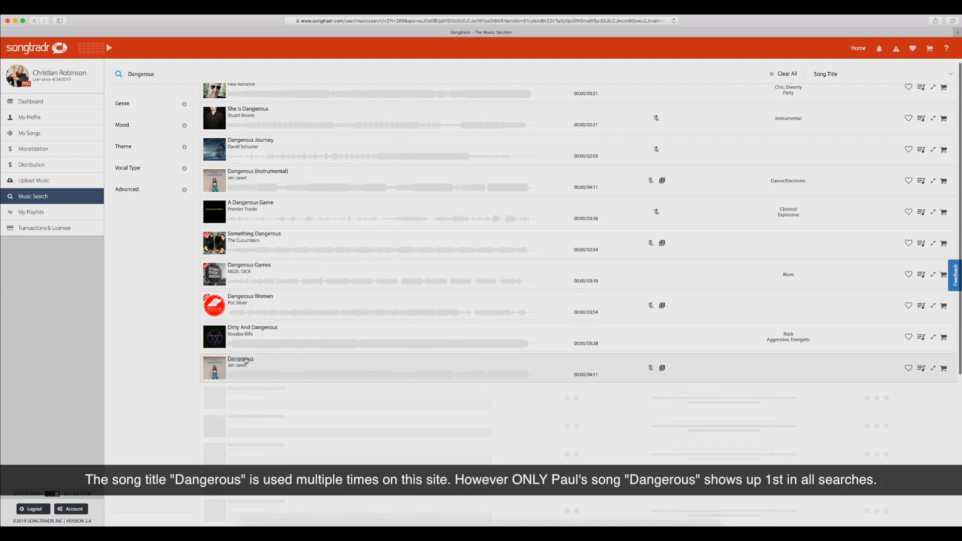
pyautogui.scroll(3)
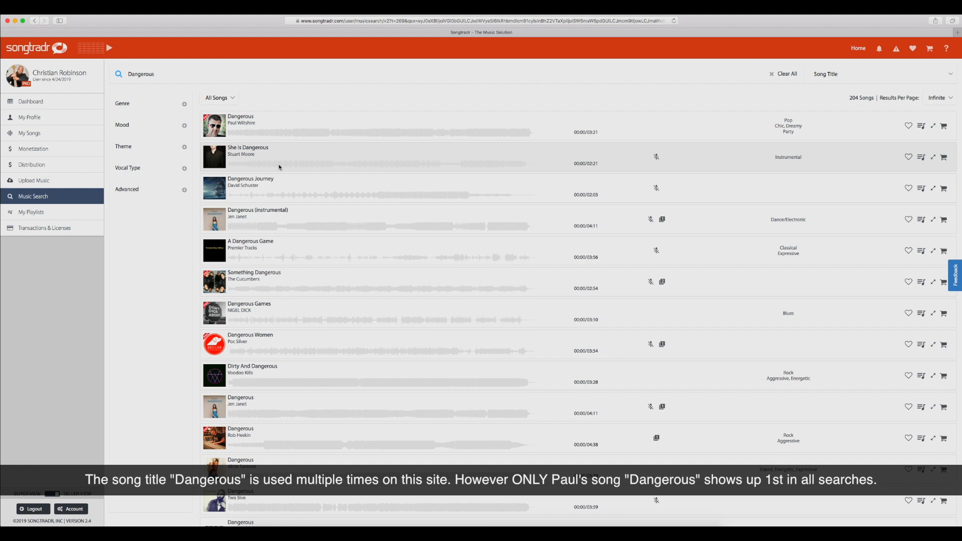
pyautogui.moveTo(276, 319)
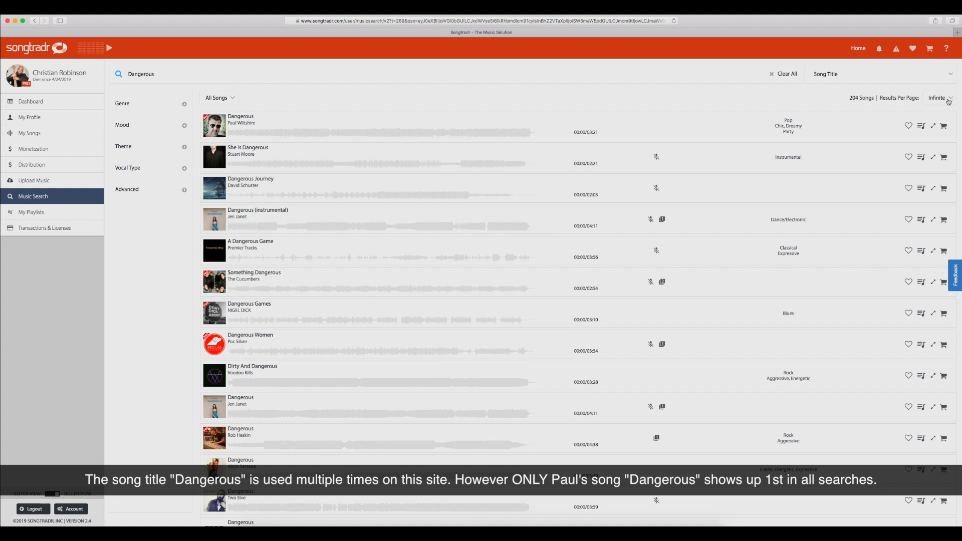
# Set Results Per Page to 100 and scroll through the 'Dangerous' results list.
pyautogui.click(938, 98)
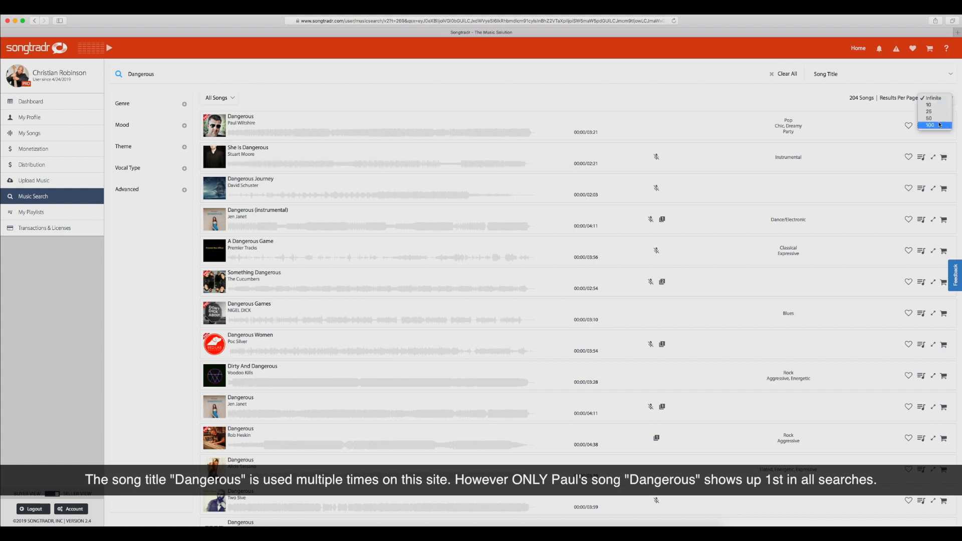
pyautogui.click(930, 125)
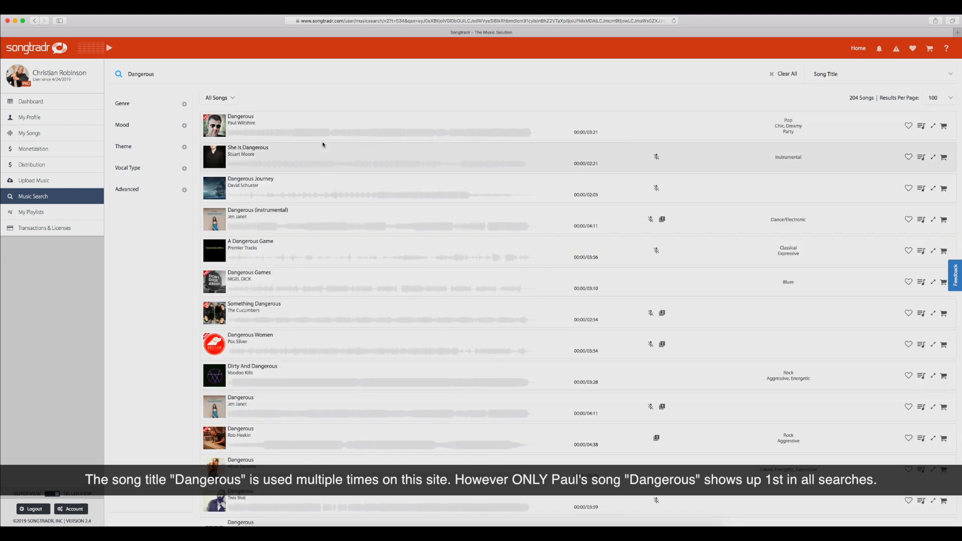
pyautogui.scroll(-3)
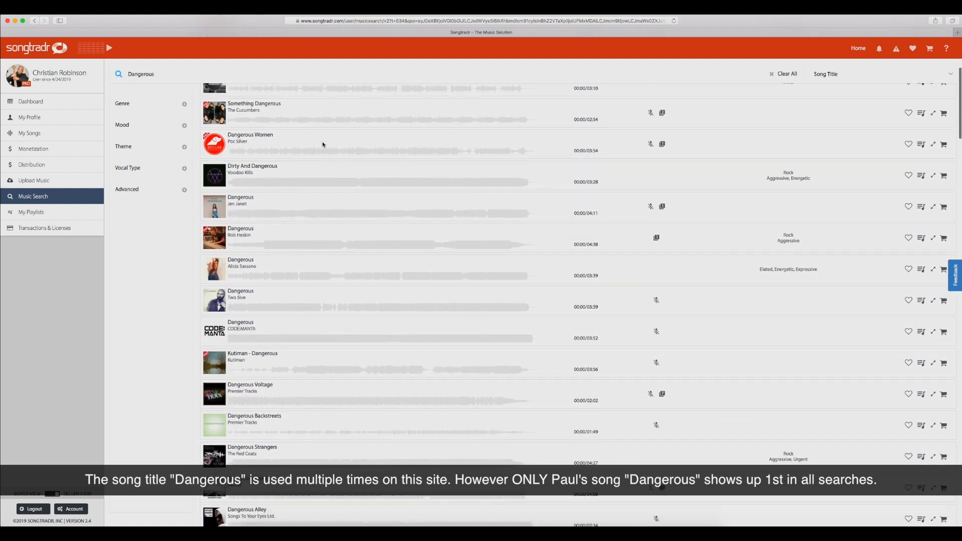
pyautogui.scroll(-3)
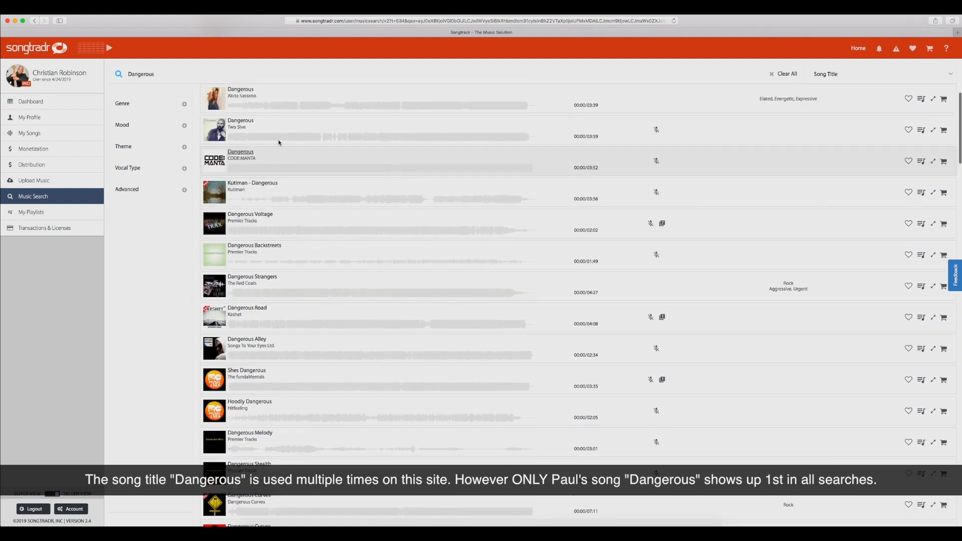
pyautogui.scroll(3)
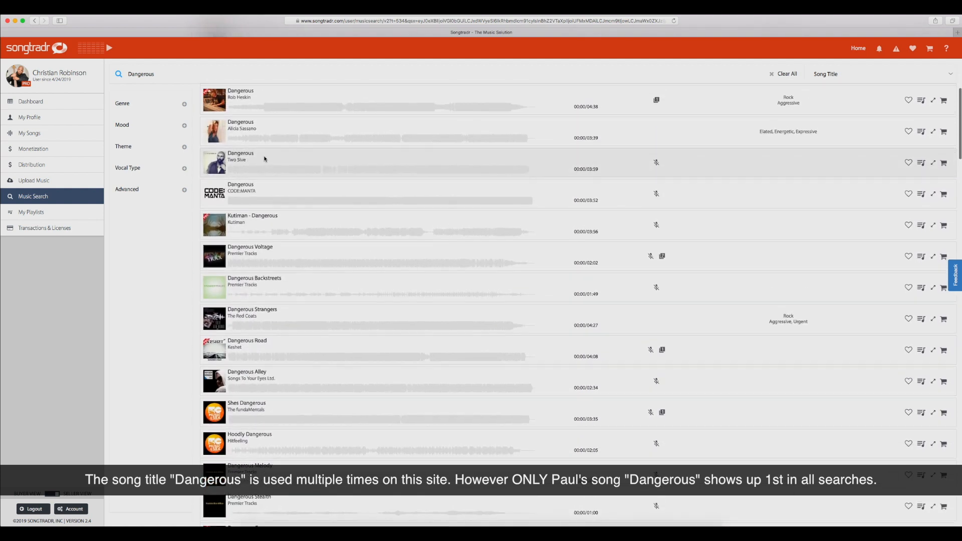
pyautogui.scroll(-3)
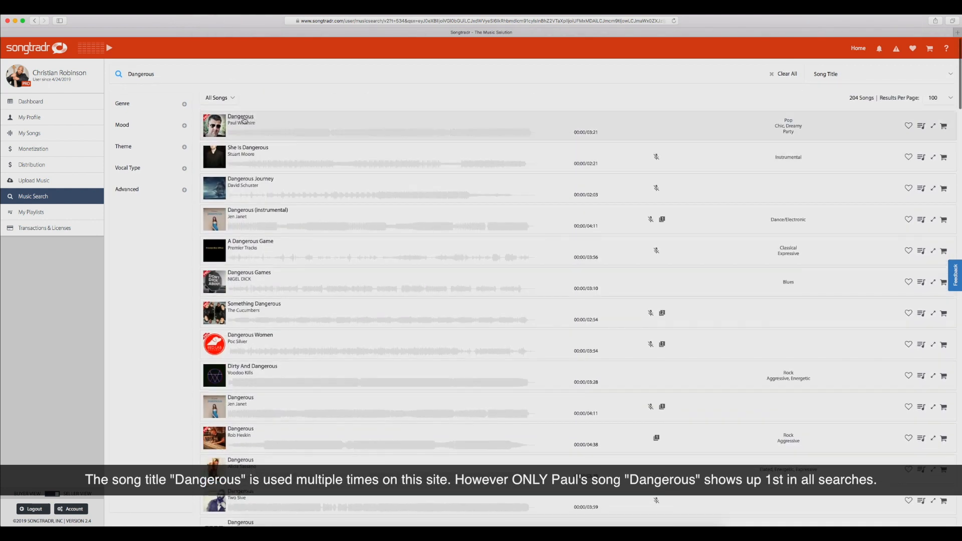
# Open Paul Wiltshire's 'Dangerous' song page showing 646 plays and 18 licenses.
pyautogui.click(240, 120)
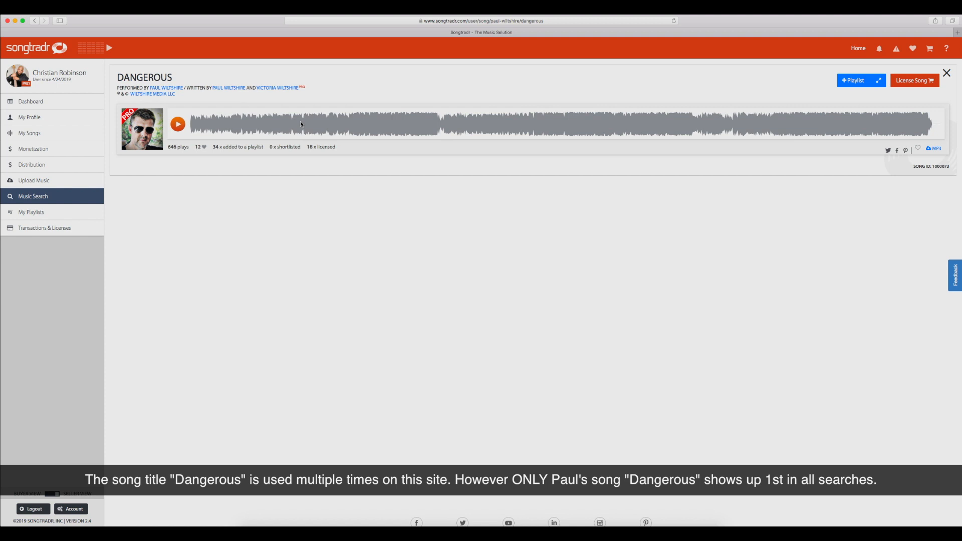
pyautogui.moveTo(309, 135)
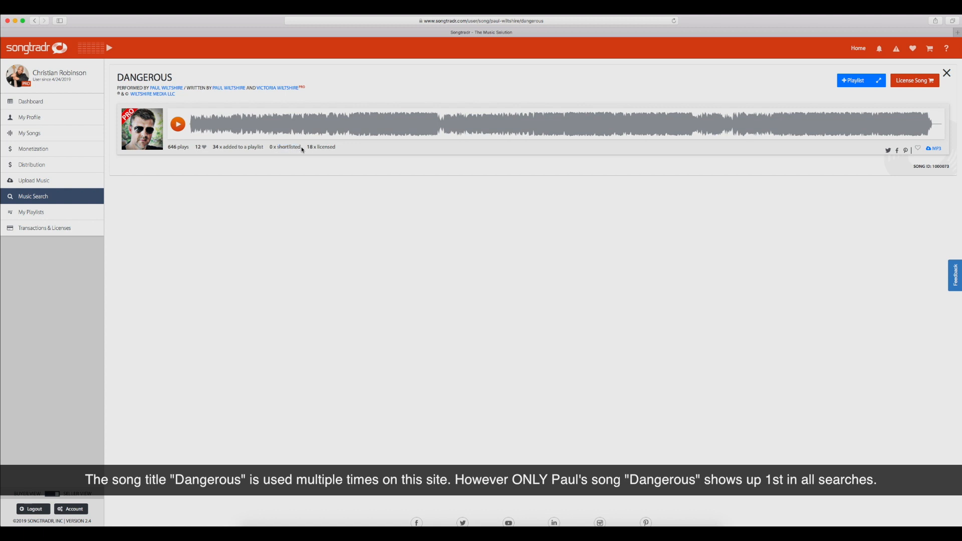
pyautogui.doubleClick(321, 147)
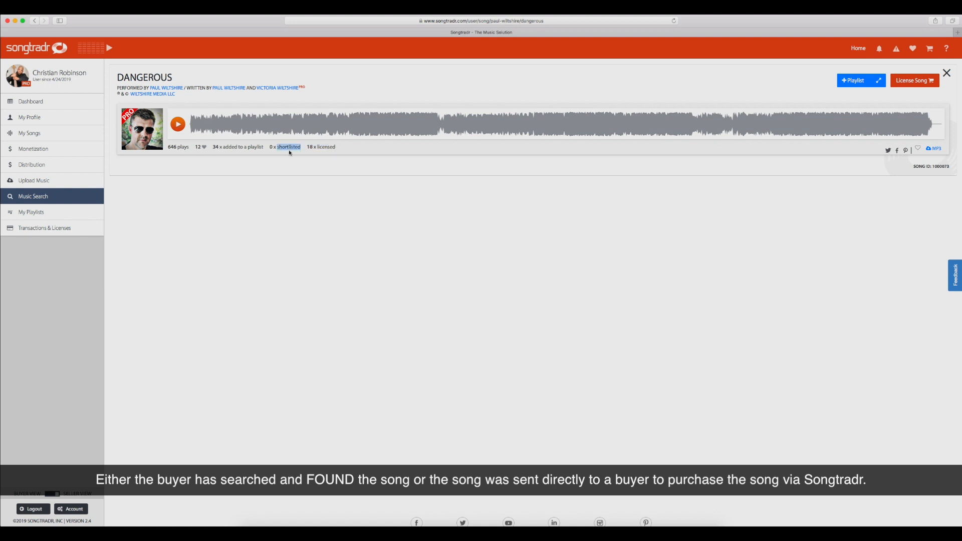
pyautogui.moveTo(300, 148)
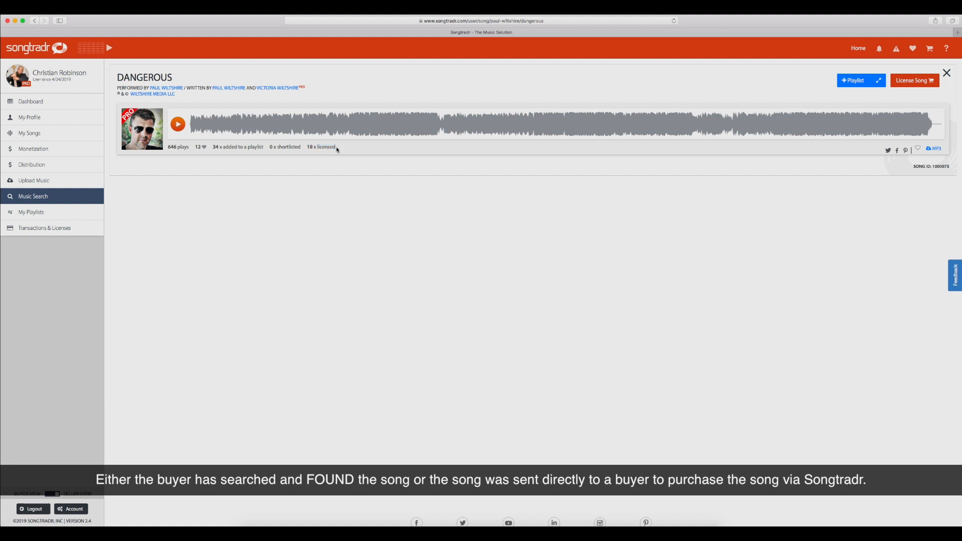
pyautogui.doubleClick(321, 146)
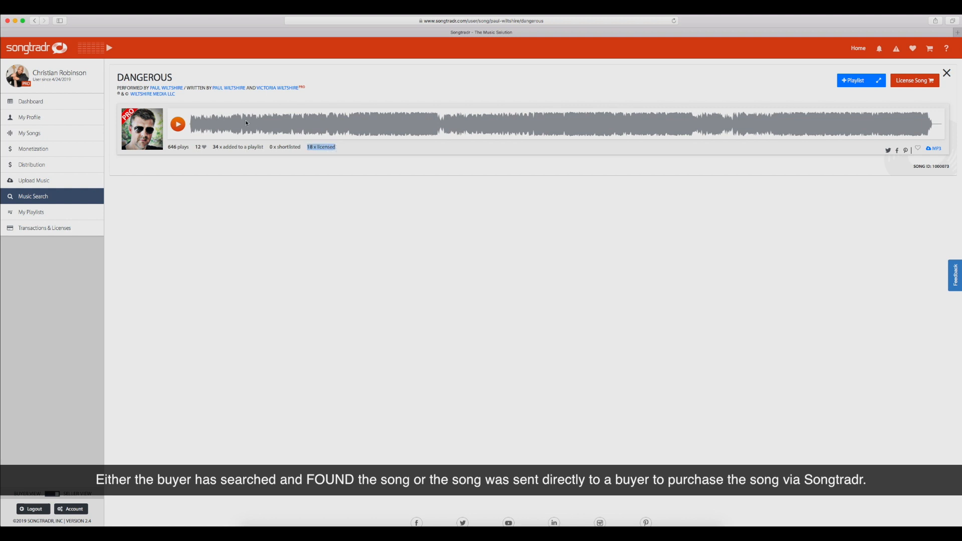
pyautogui.moveTo(292, 137)
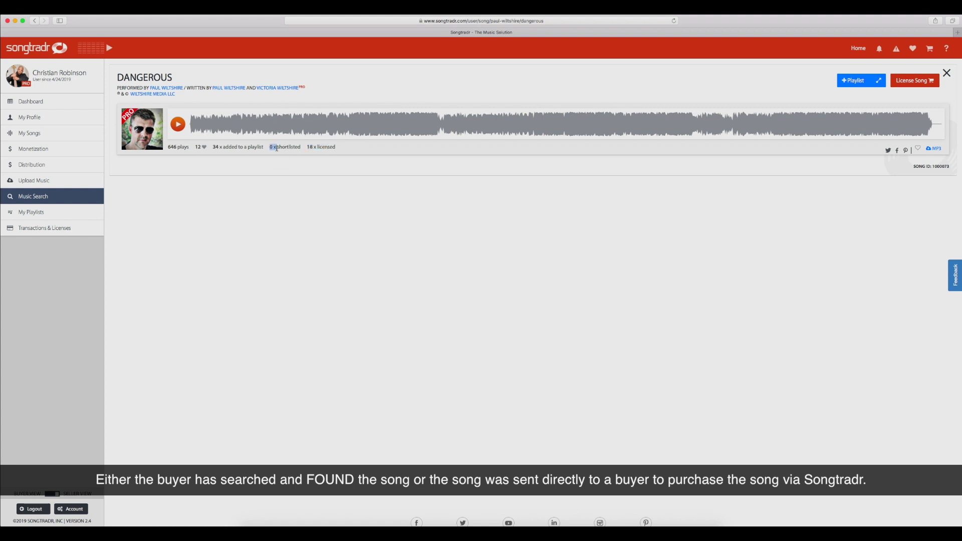
pyautogui.doubleClick(284, 147)
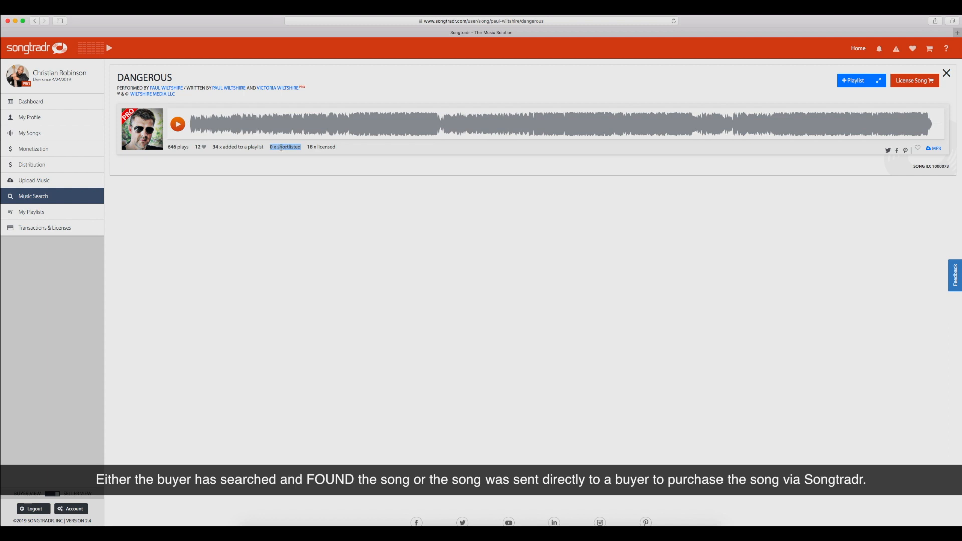